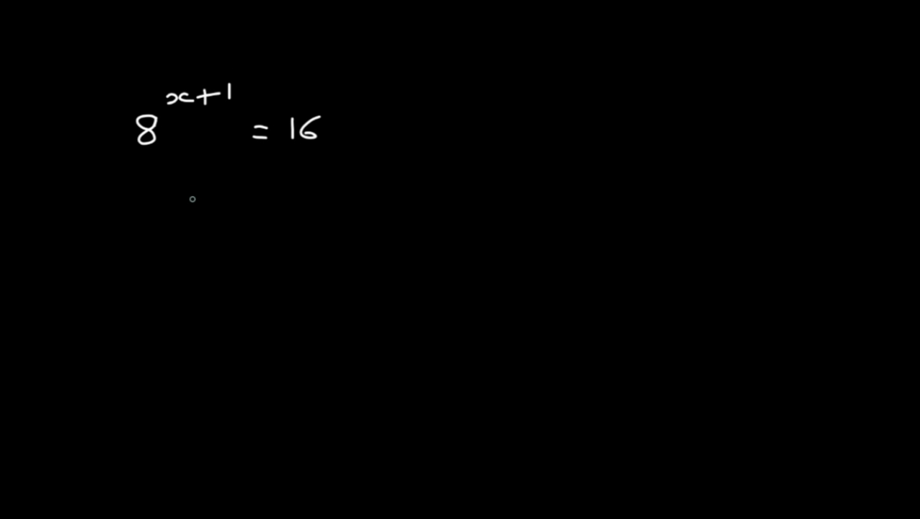
mouse_move(179, 194)
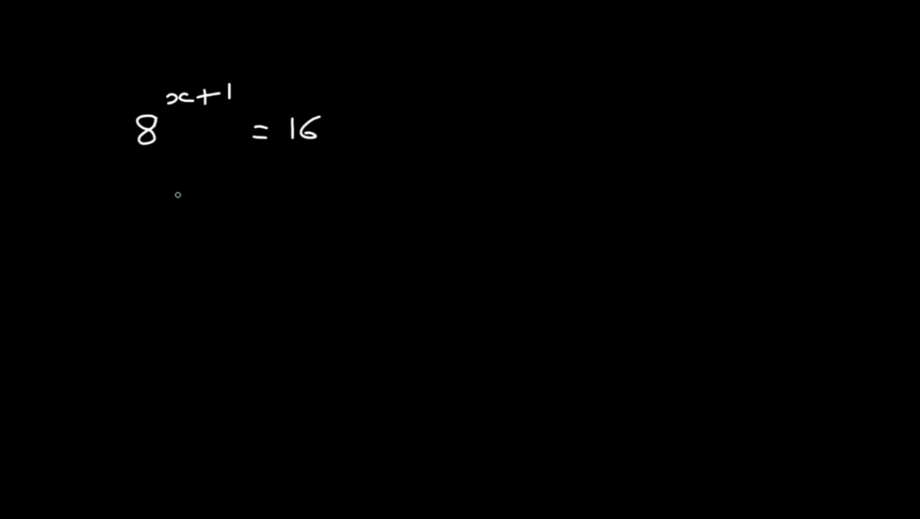
mouse_move(171, 190)
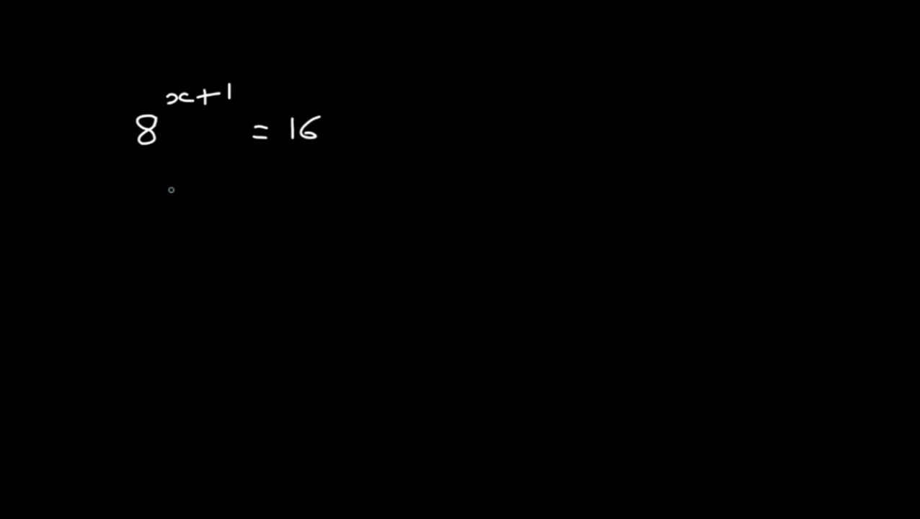
mouse_move(156, 196)
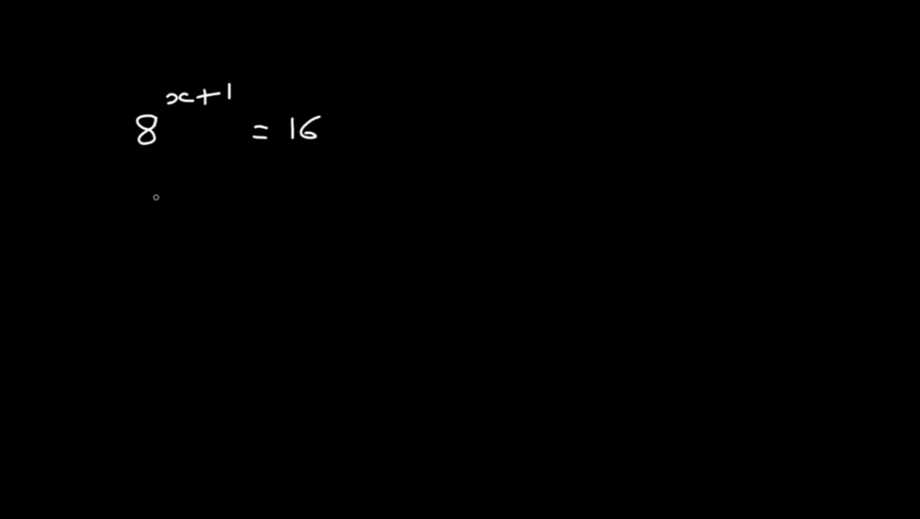
mouse_move(158, 199)
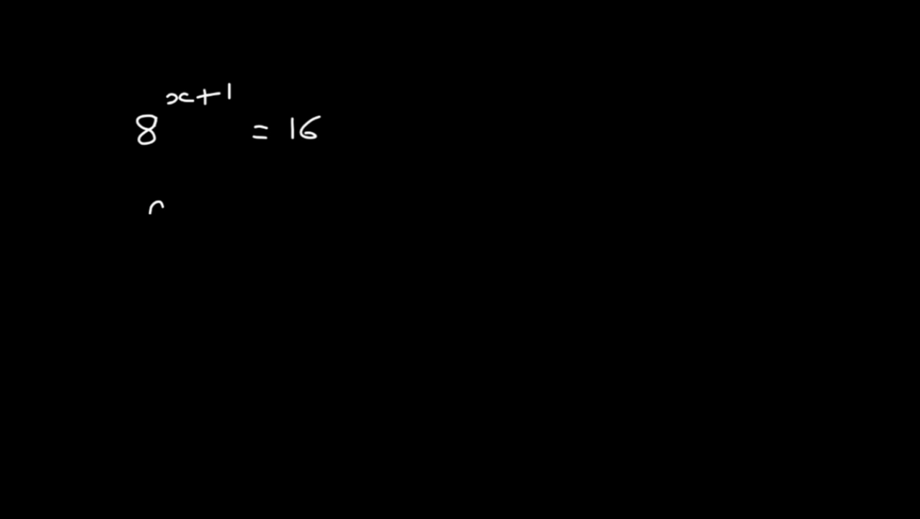
type("2^3)^x+1")
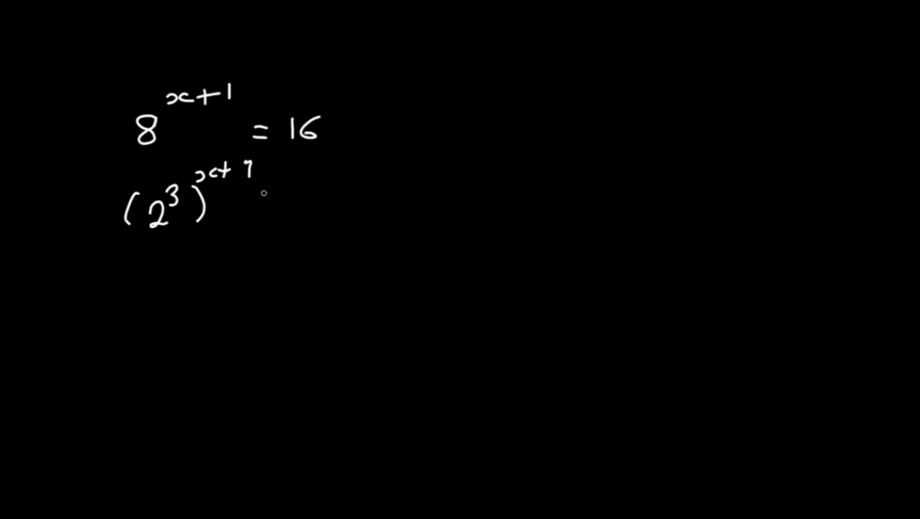
type("= 2^4")
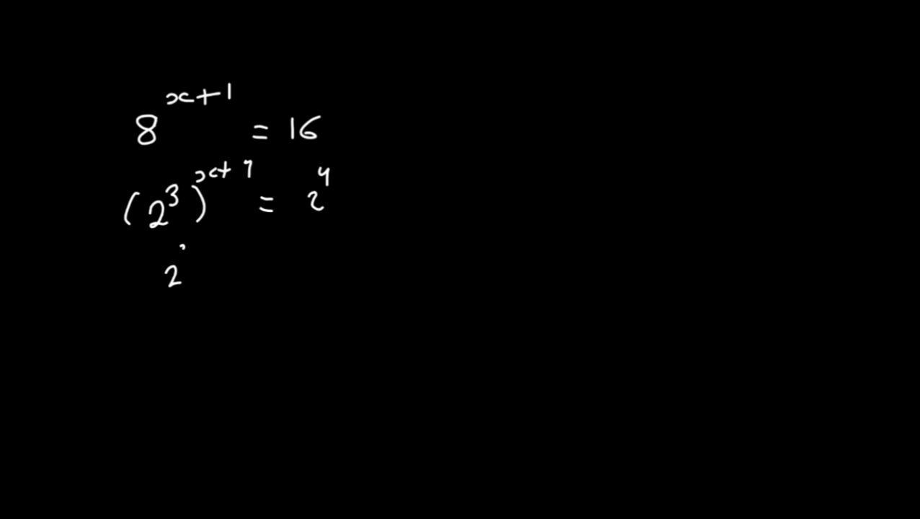
type("3x+1")
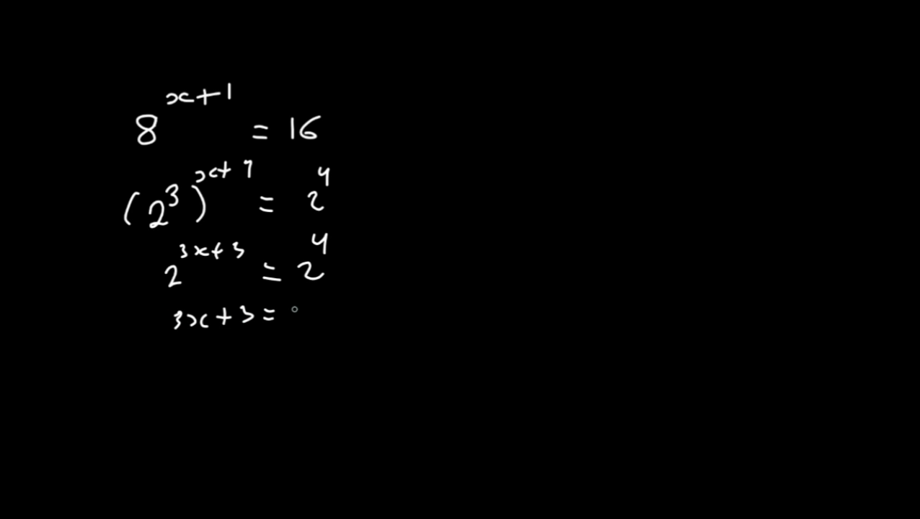
type("4")
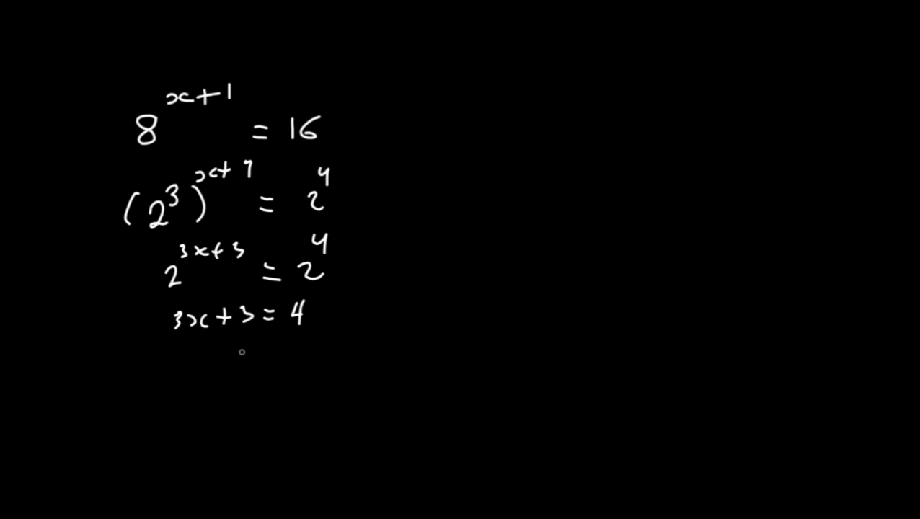